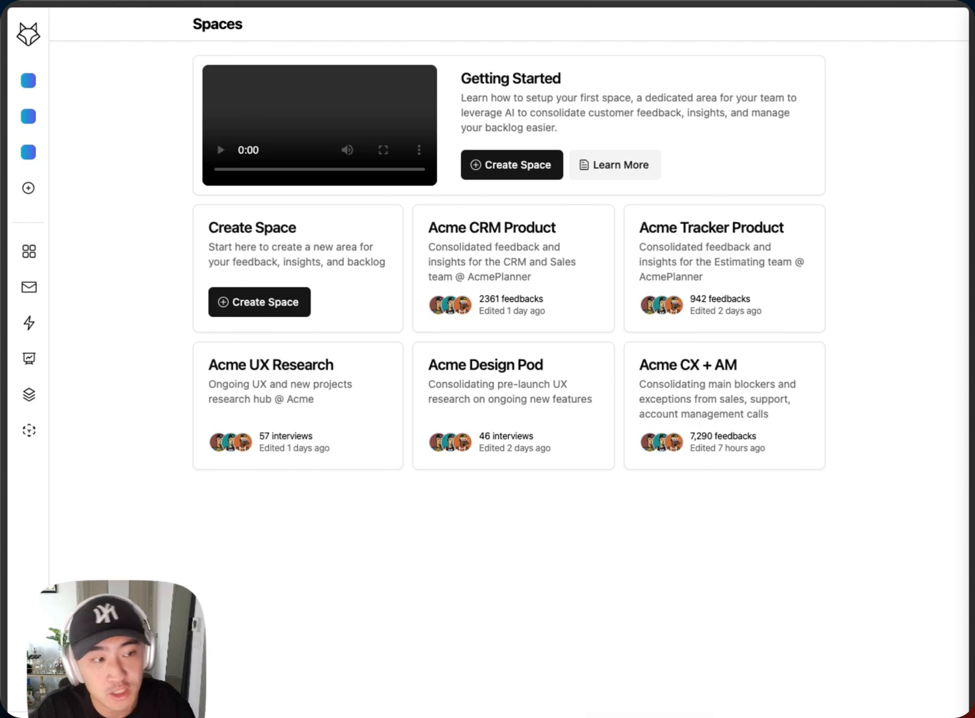
{"action": "mouse_move", "coordinate": [745, 578]}
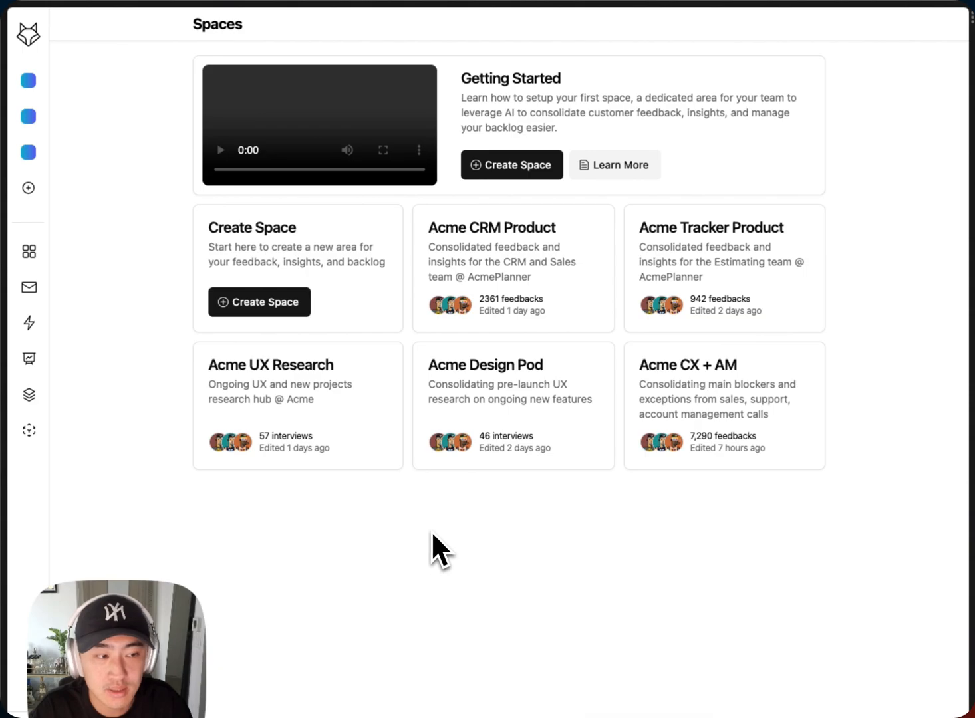
Step: Open the Acme UX Research space and its Sources catalog of connected integrations
{"action": "left_click", "coordinate": [270, 365]}
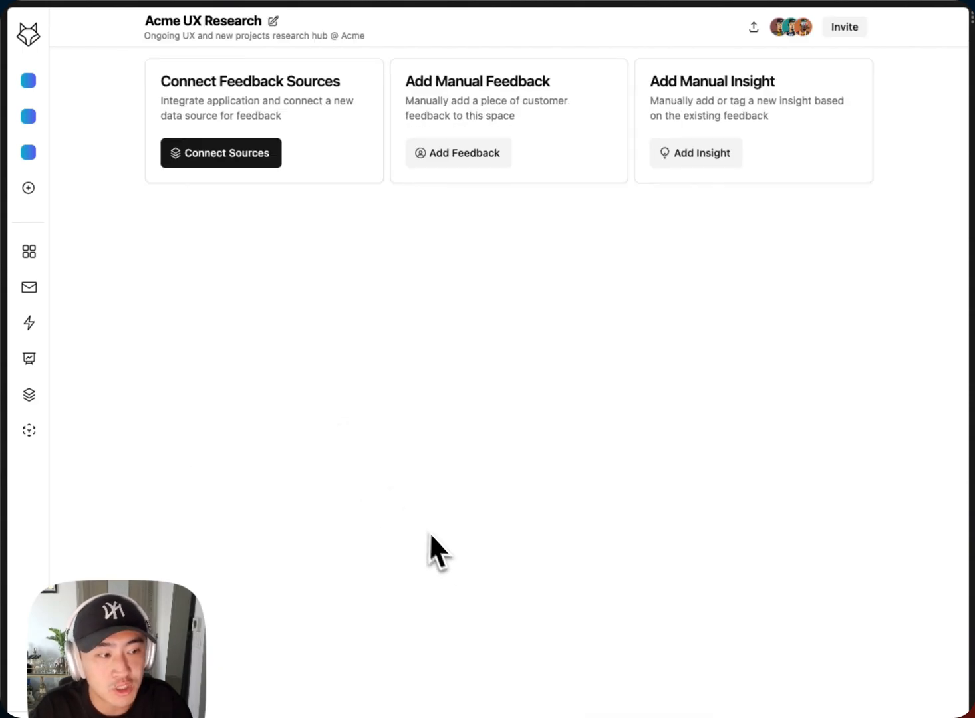
{"action": "mouse_move", "coordinate": [471, 525]}
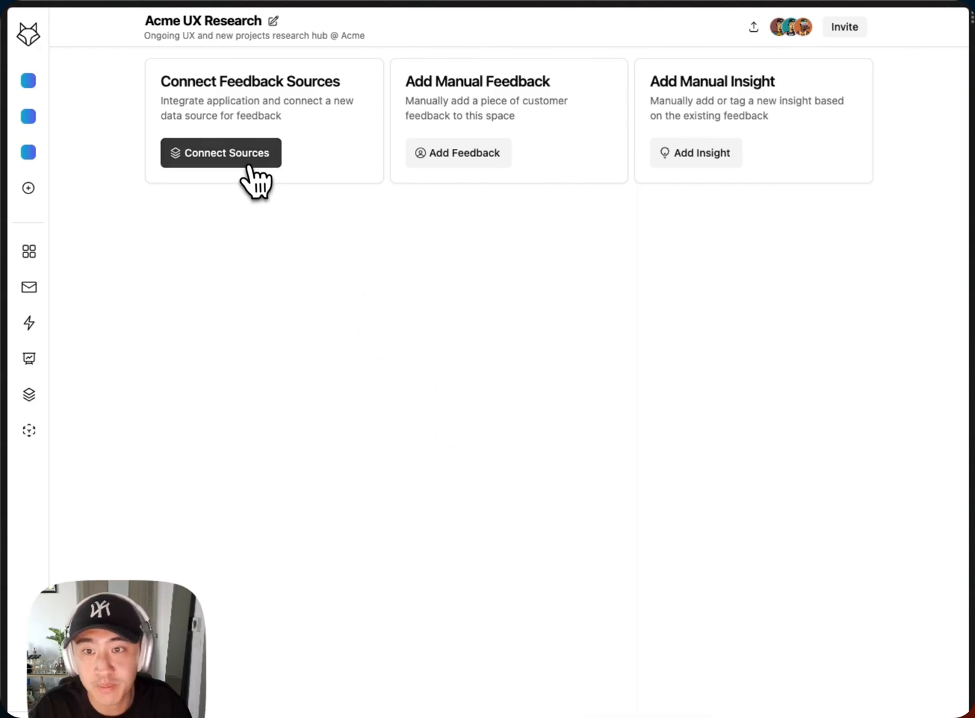
{"action": "left_click", "coordinate": [221, 153]}
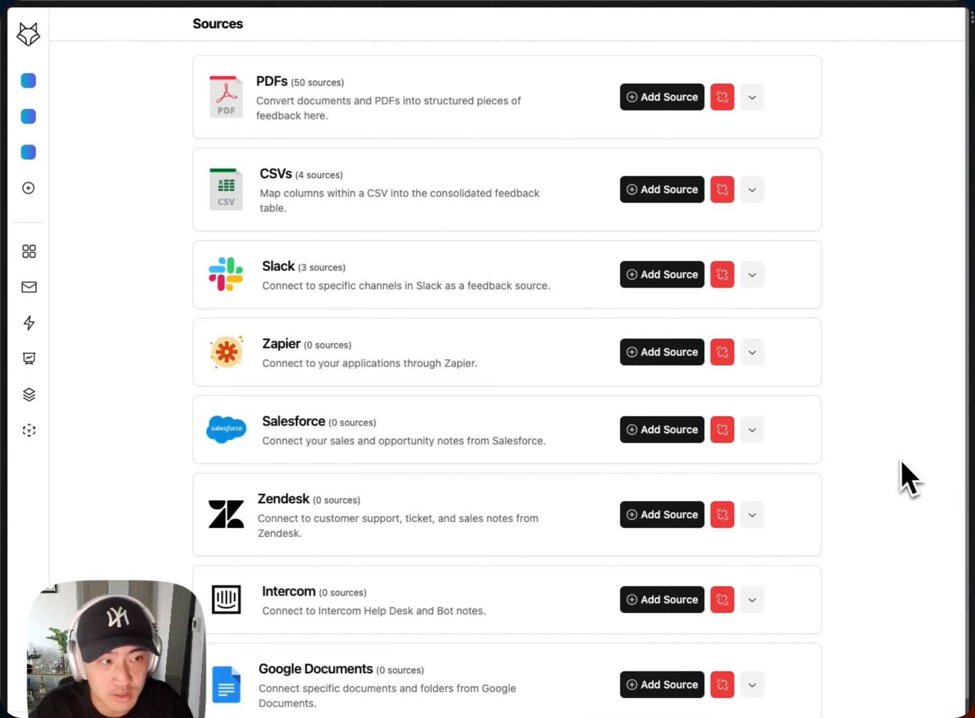
{"action": "mouse_move", "coordinate": [899, 470]}
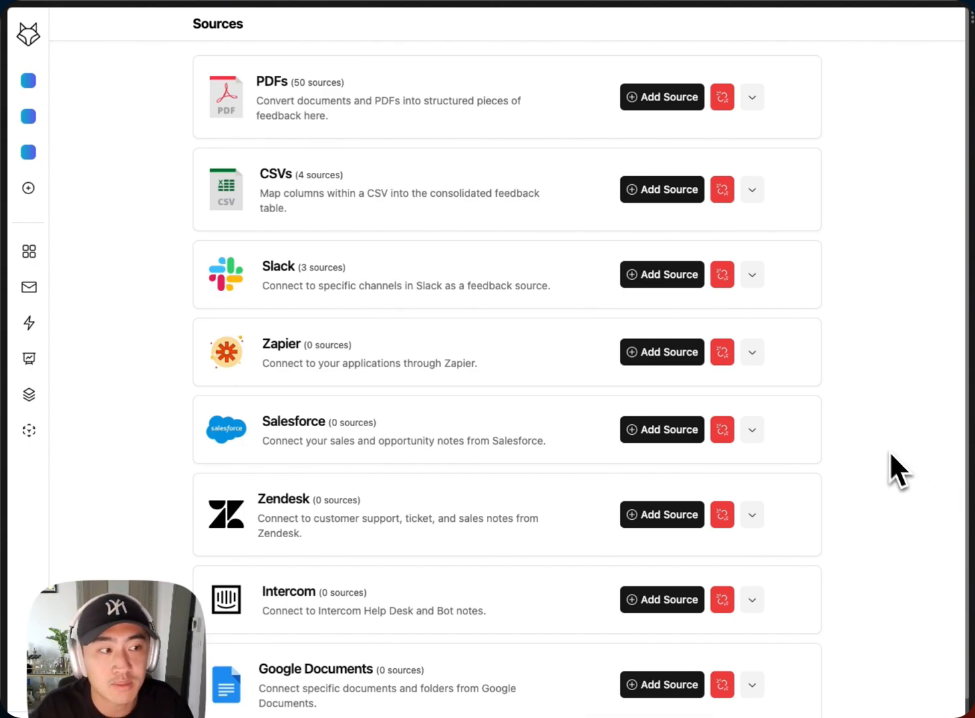
{"action": "mouse_move", "coordinate": [878, 449]}
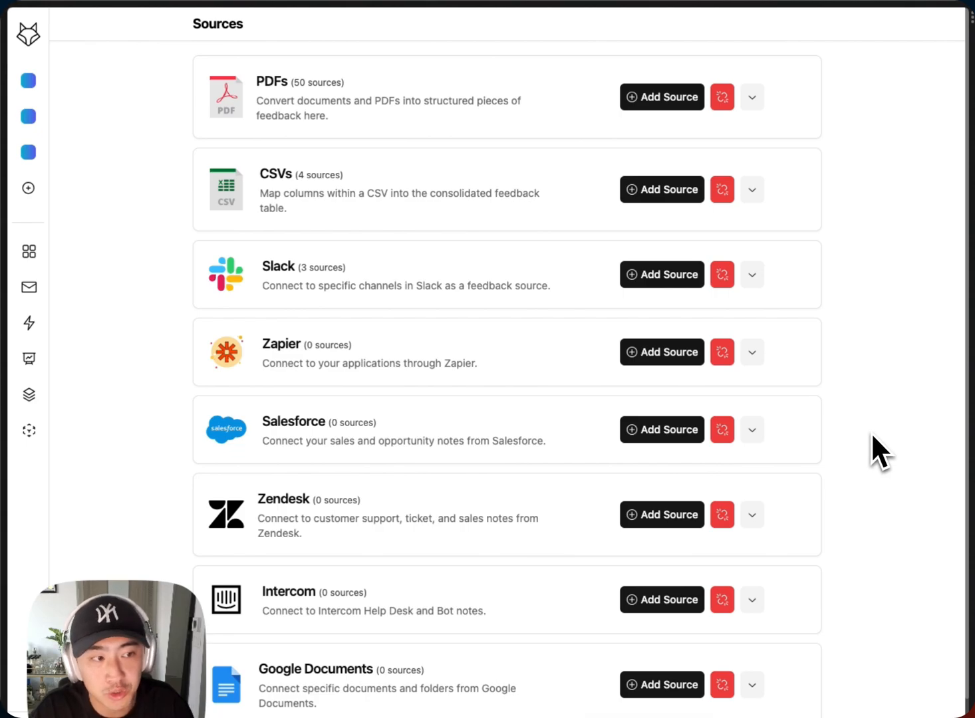
{"action": "mouse_move", "coordinate": [882, 442]}
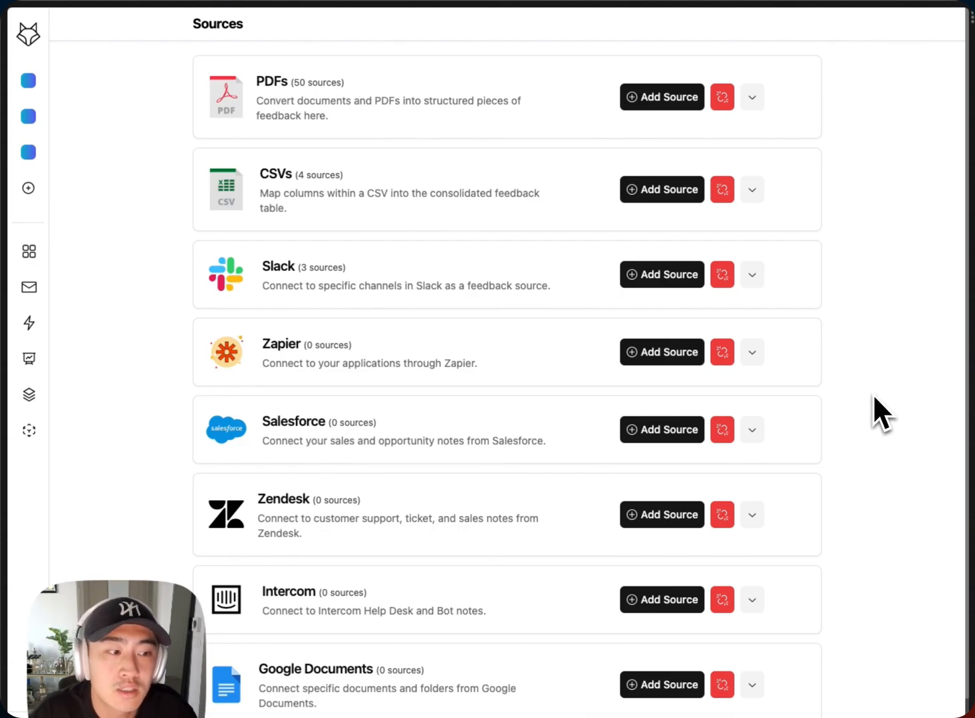
{"action": "left_click", "coordinate": [752, 97]}
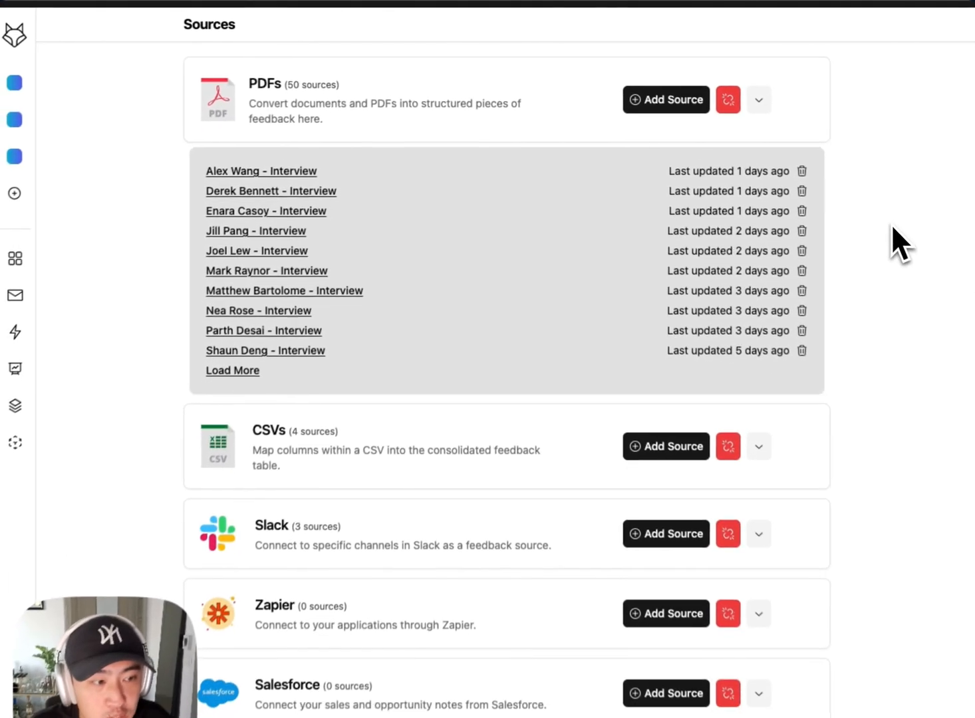
{"action": "scroll", "scroll_direction": "down", "scroll_amount": 3}
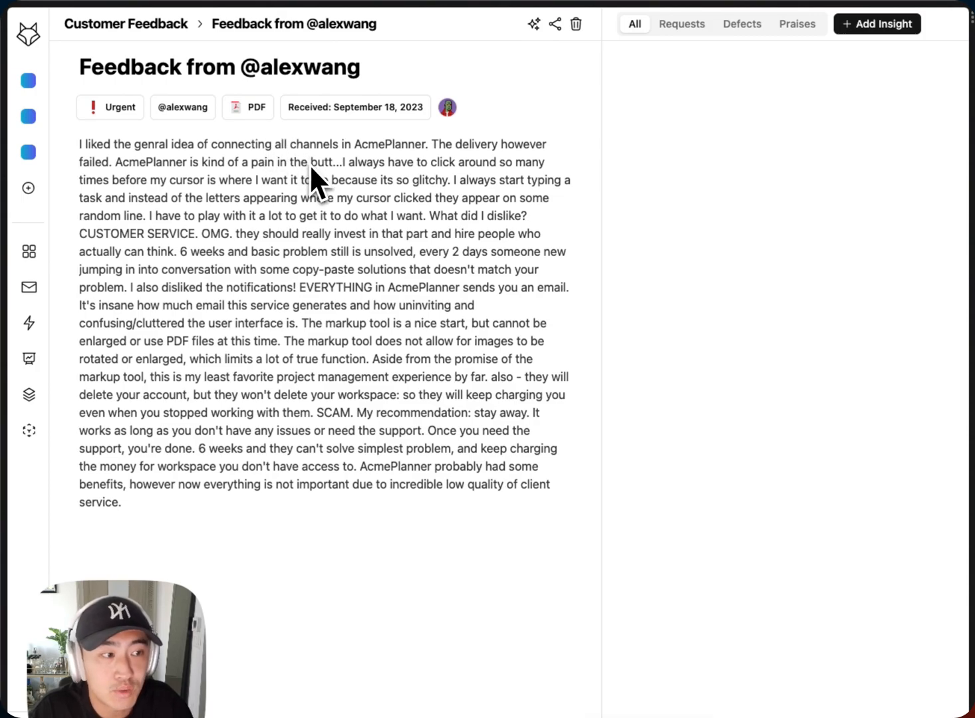
{"action": "mouse_move", "coordinate": [498, 103]}
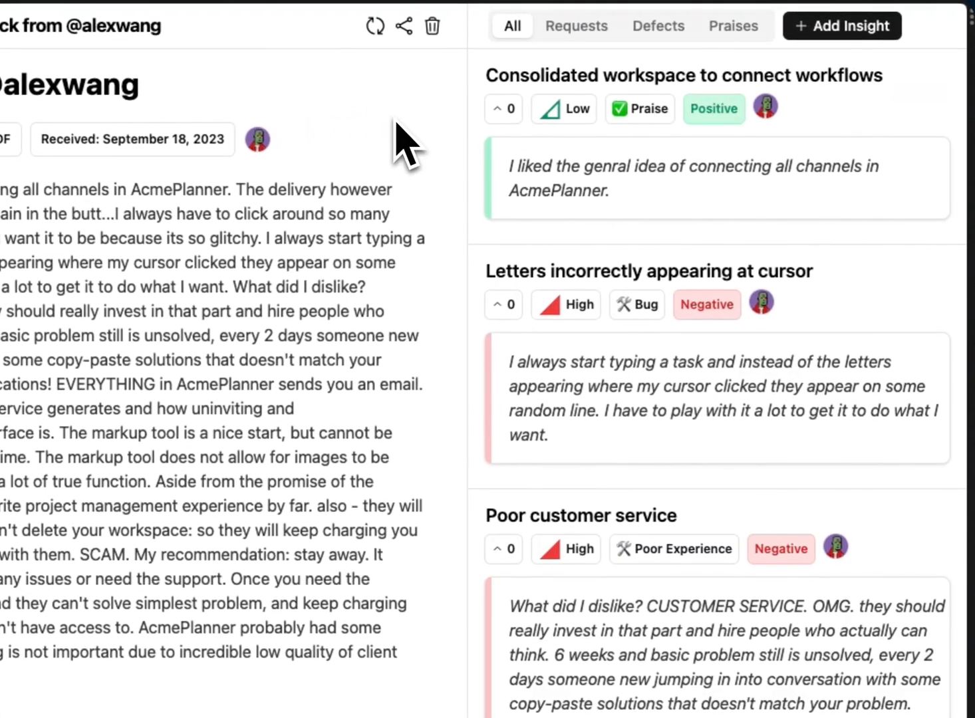
{"action": "mouse_move", "coordinate": [711, 486]}
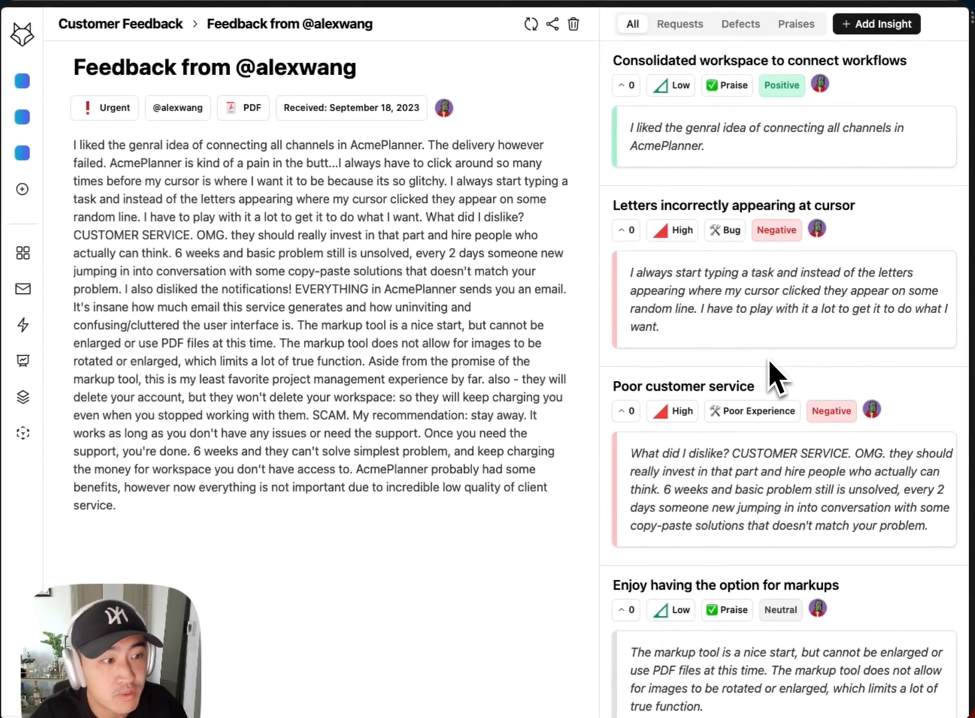
{"action": "scroll", "scroll_direction": "down", "scroll_amount": 3}
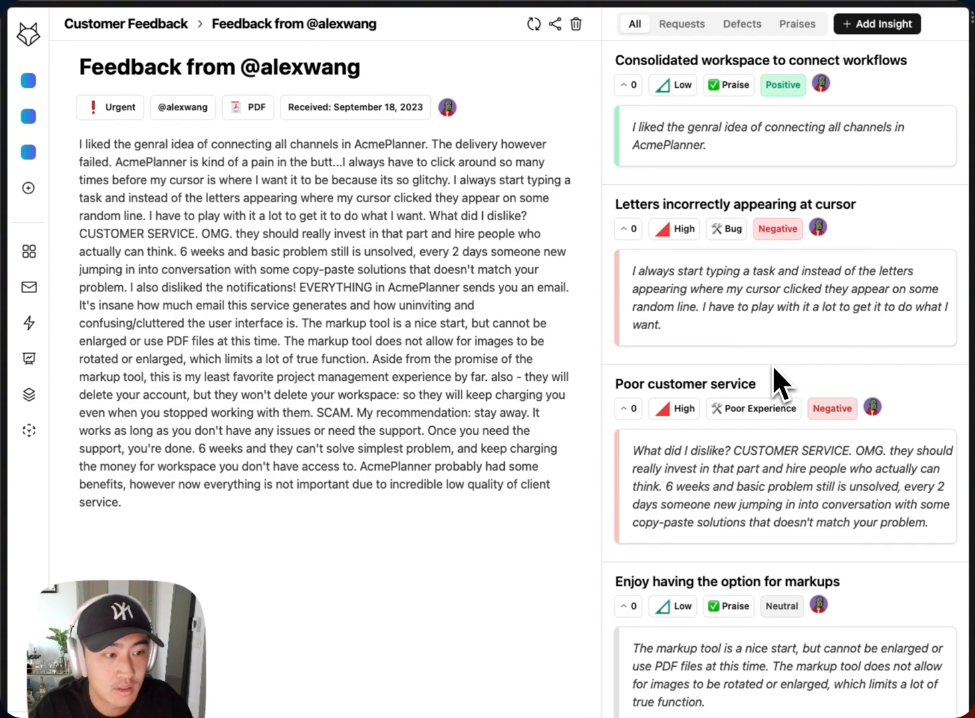
{"action": "mouse_move", "coordinate": [741, 379]}
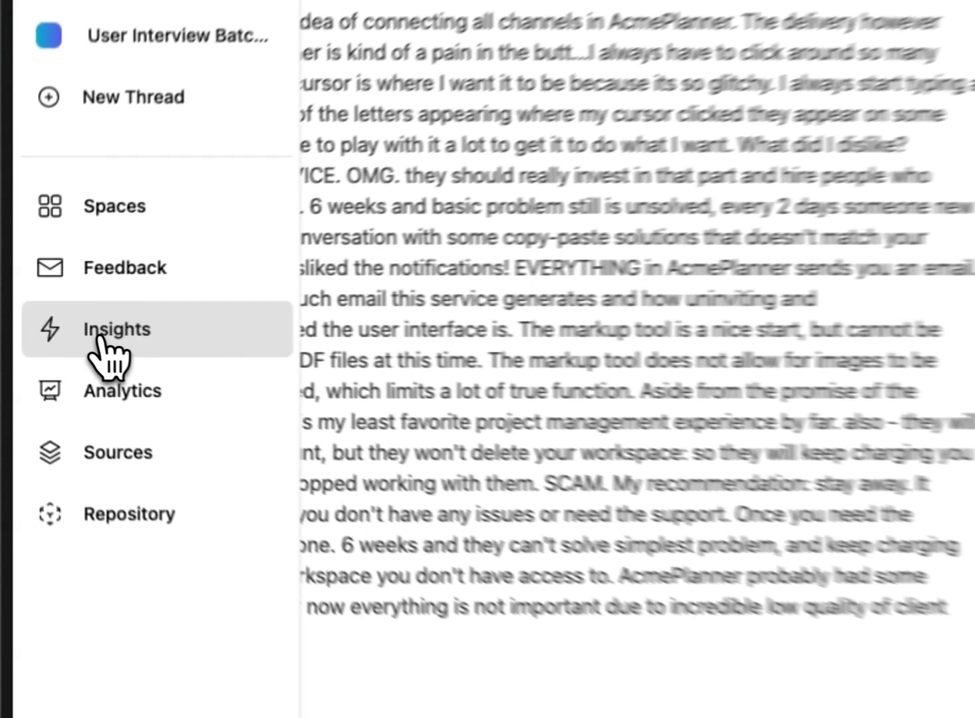
Step: Show the space's Insights table and run Analyze Feedback for more insights
{"action": "left_click", "coordinate": [117, 329]}
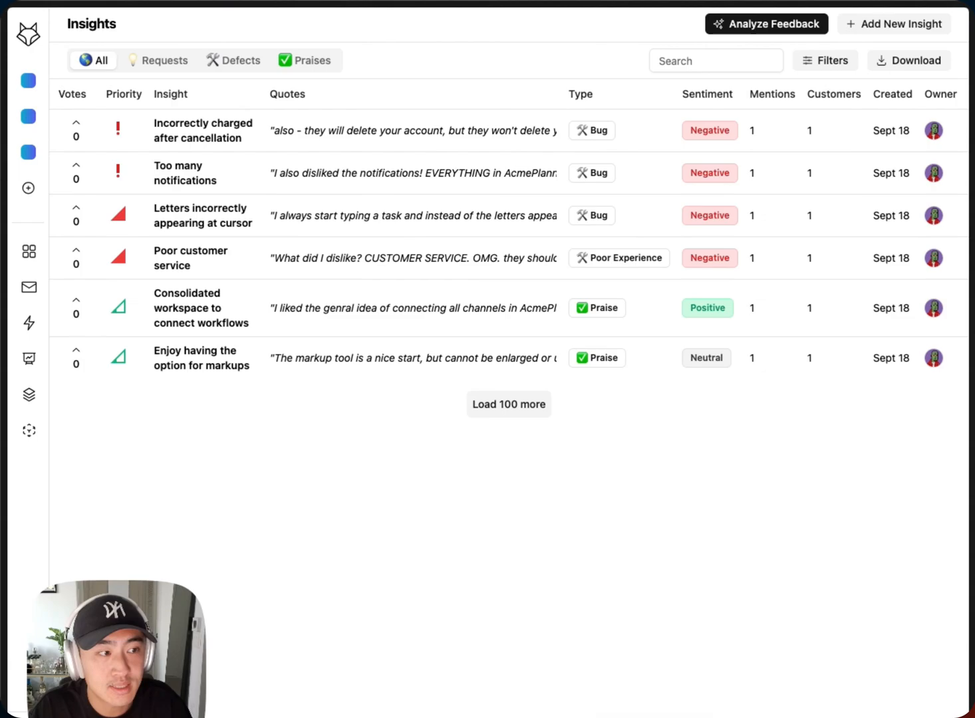
{"action": "left_click", "coordinate": [765, 23]}
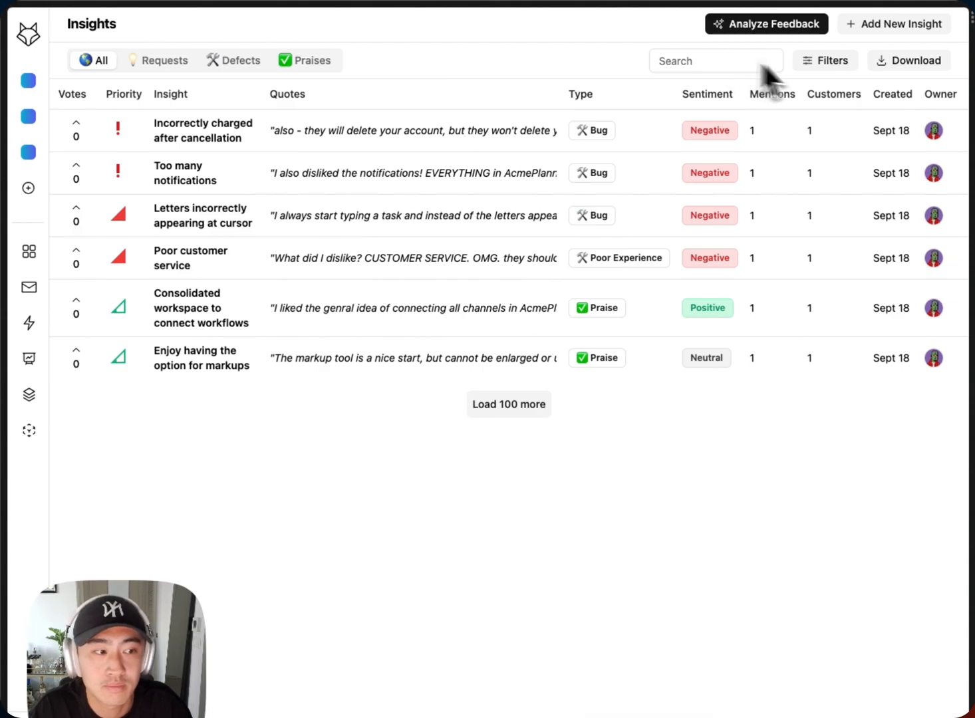
{"action": "left_click", "coordinate": [508, 404]}
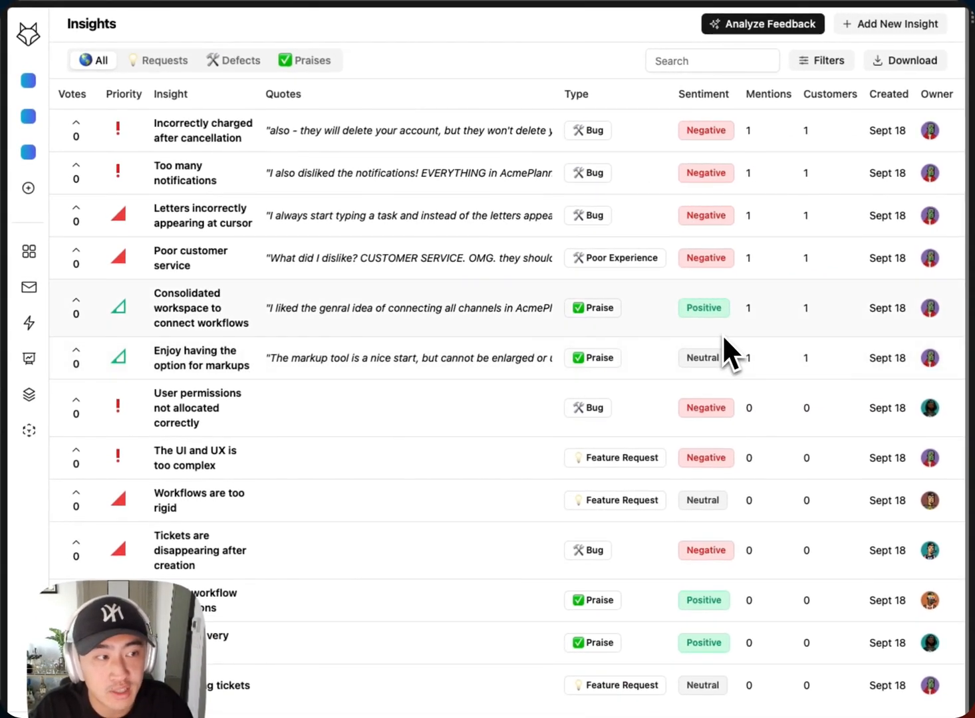
Step: Refresh the Insights table to show quotes and Mentions counts like 15 for notifications
{"action": "left_click", "coordinate": [763, 24]}
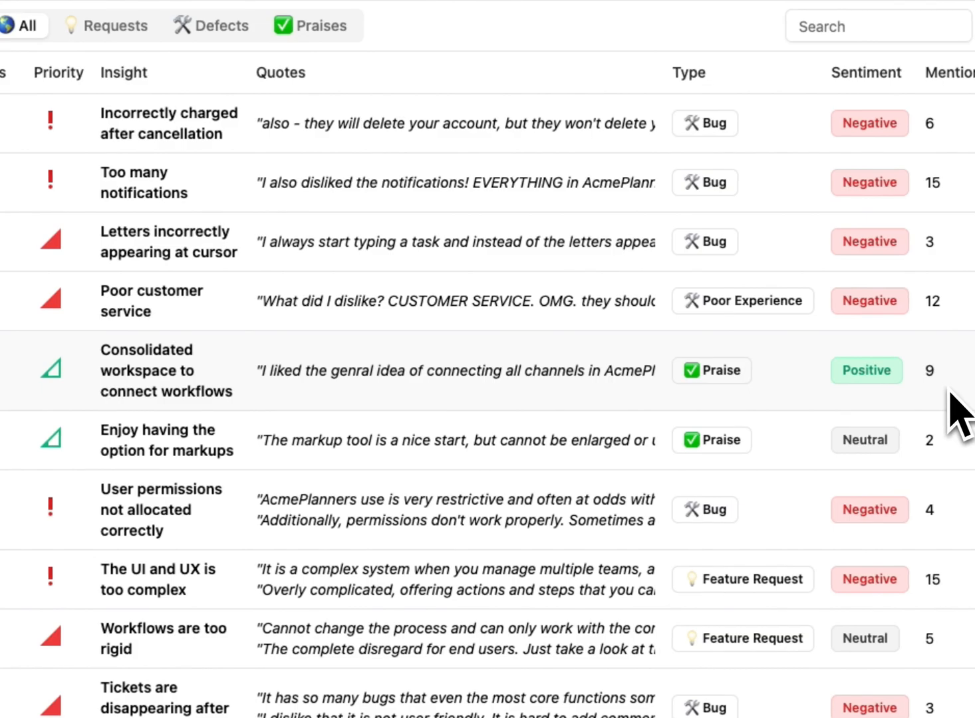
{"action": "mouse_move", "coordinate": [971, 432]}
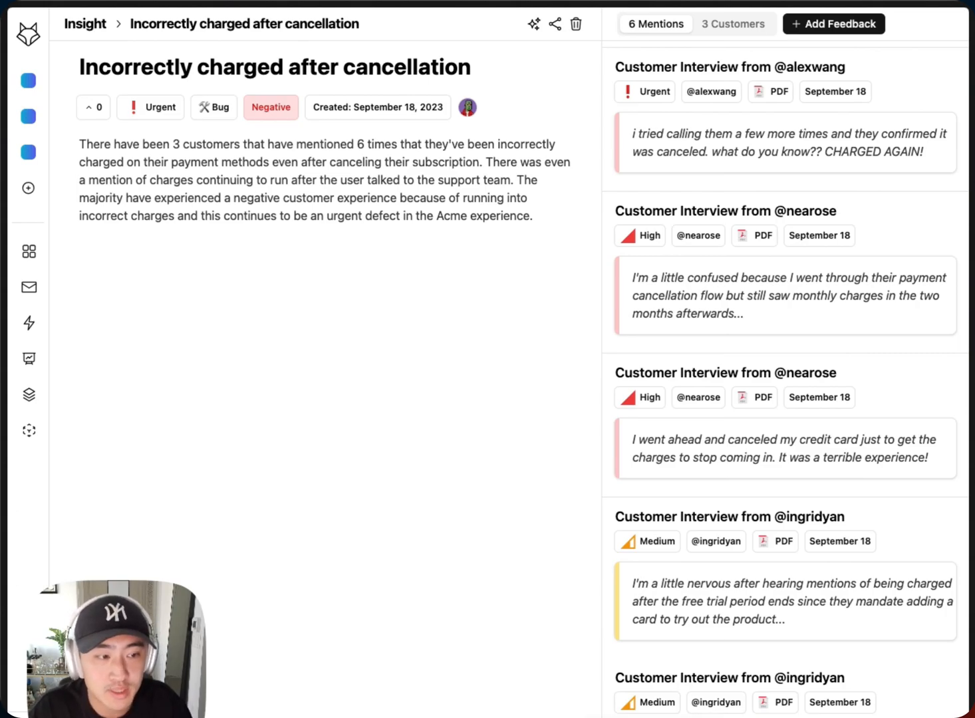
{"action": "mouse_move", "coordinate": [305, 437]}
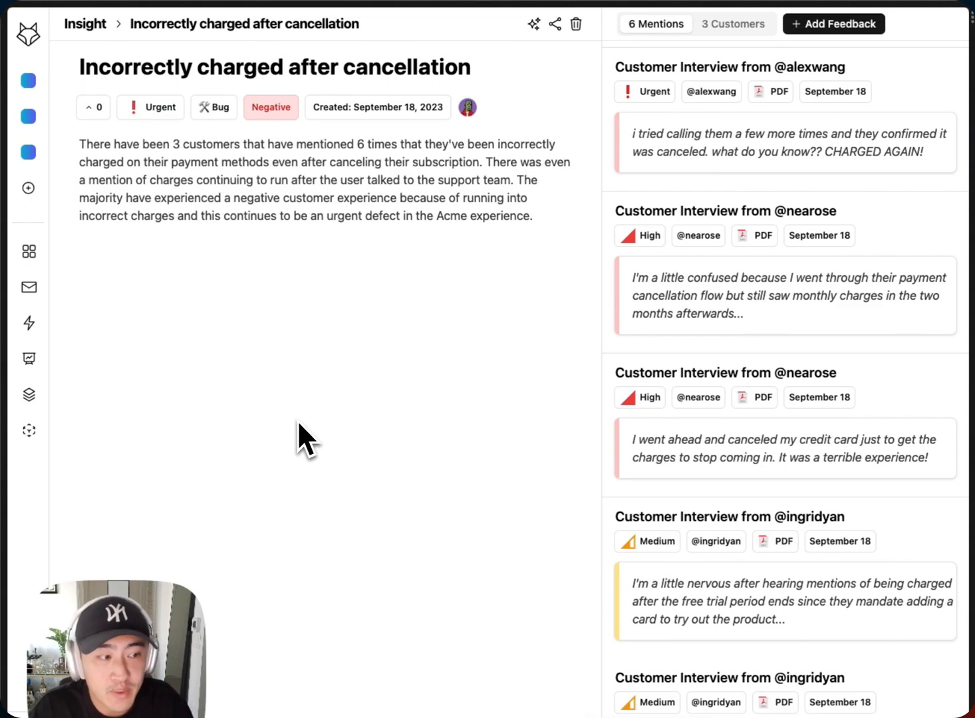
{"action": "mouse_move", "coordinate": [140, 425]}
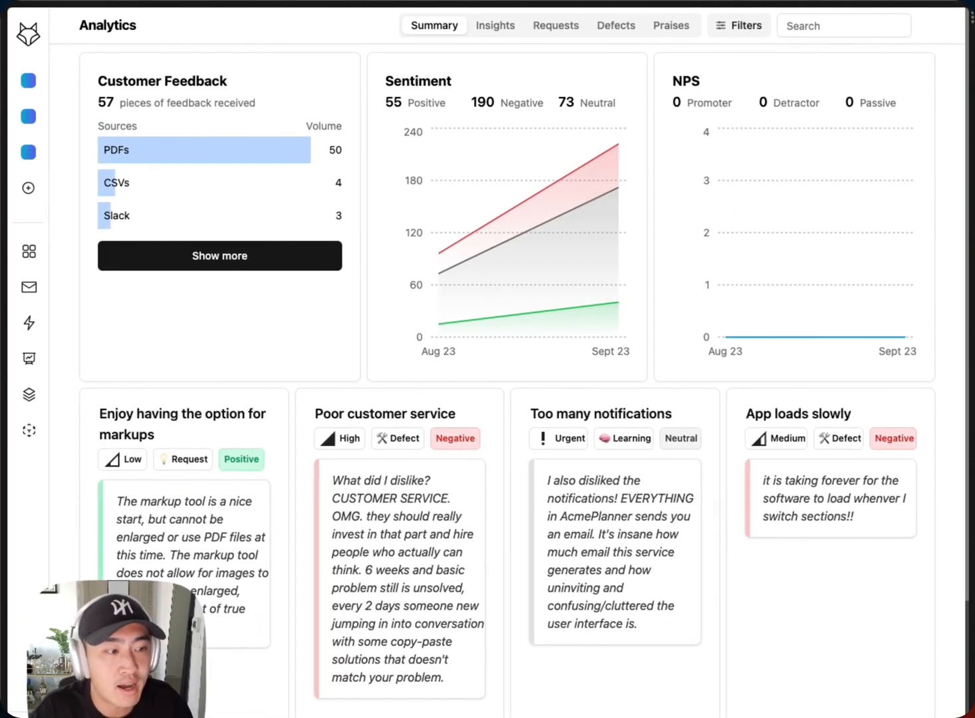
{"action": "mouse_move", "coordinate": [715, 509]}
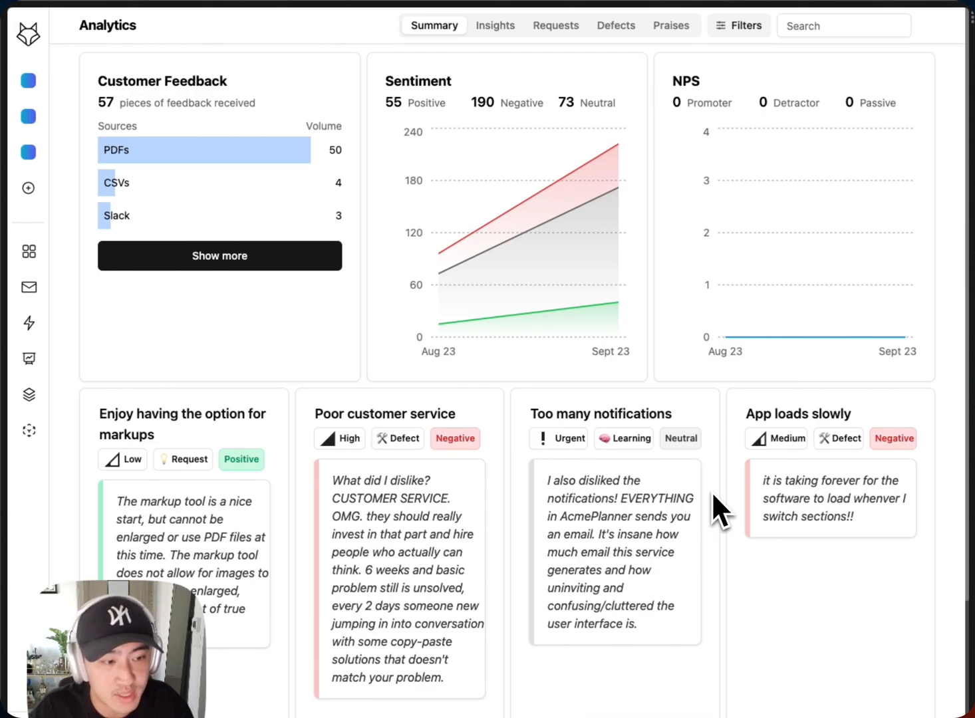
Step: Browse the Analytics Insights tab: 14 insights, notifications leading with 25 mentions
{"action": "left_click", "coordinate": [495, 26]}
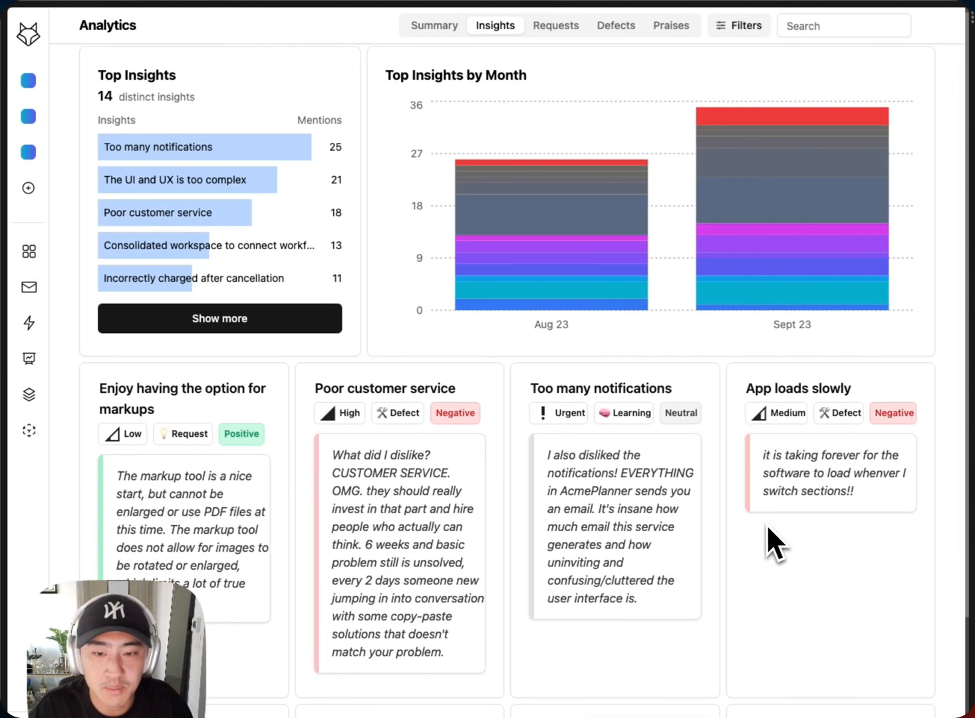
{"action": "scroll", "scroll_direction": "down", "scroll_amount": 3}
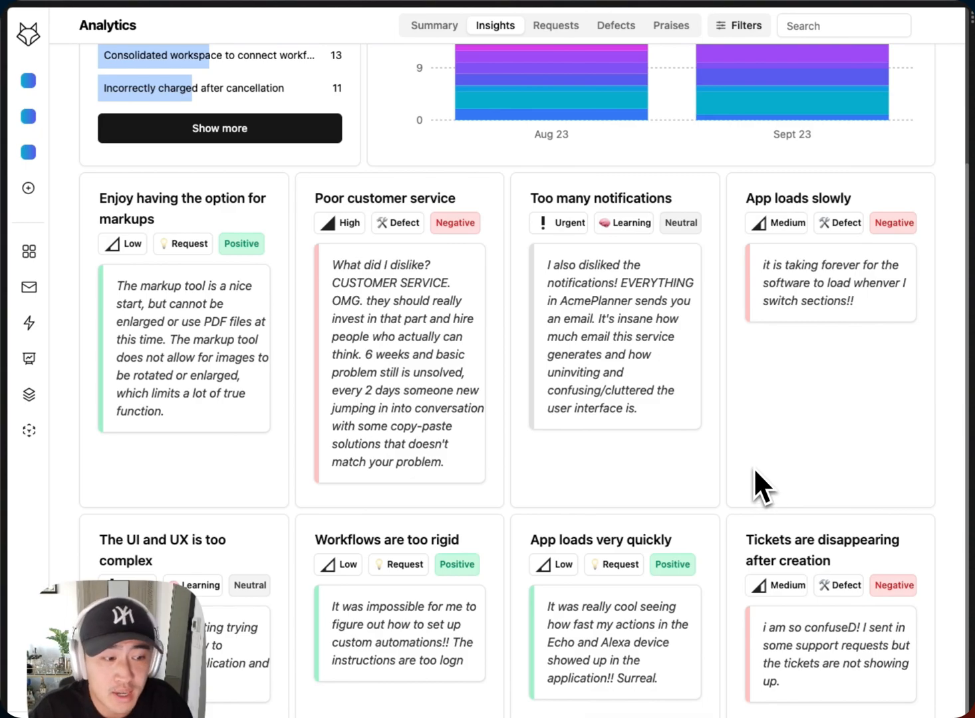
{"action": "mouse_move", "coordinate": [771, 472]}
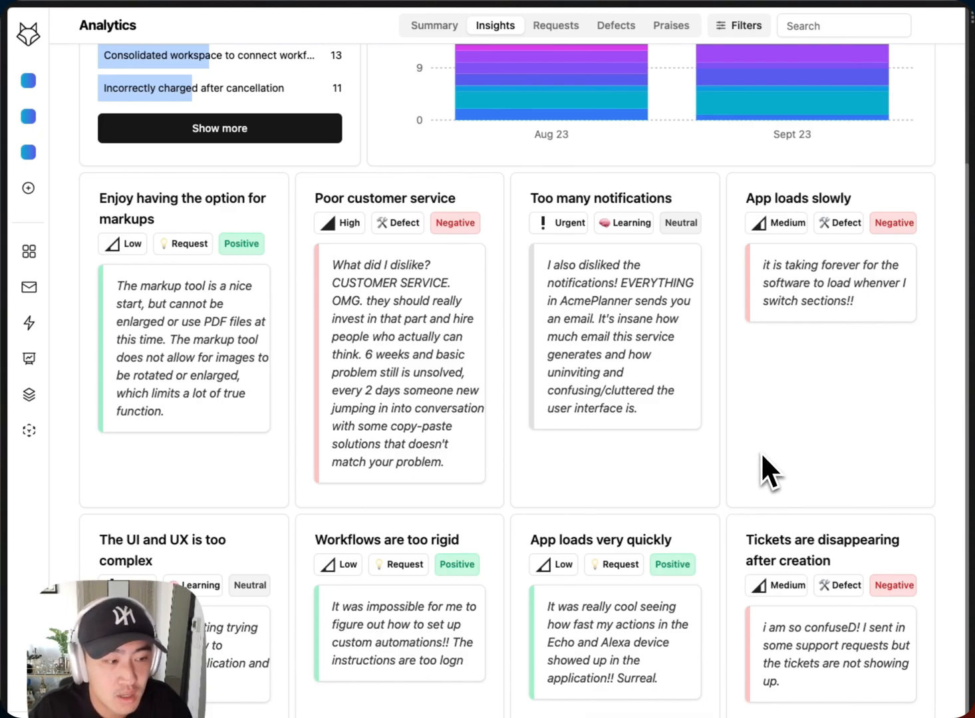